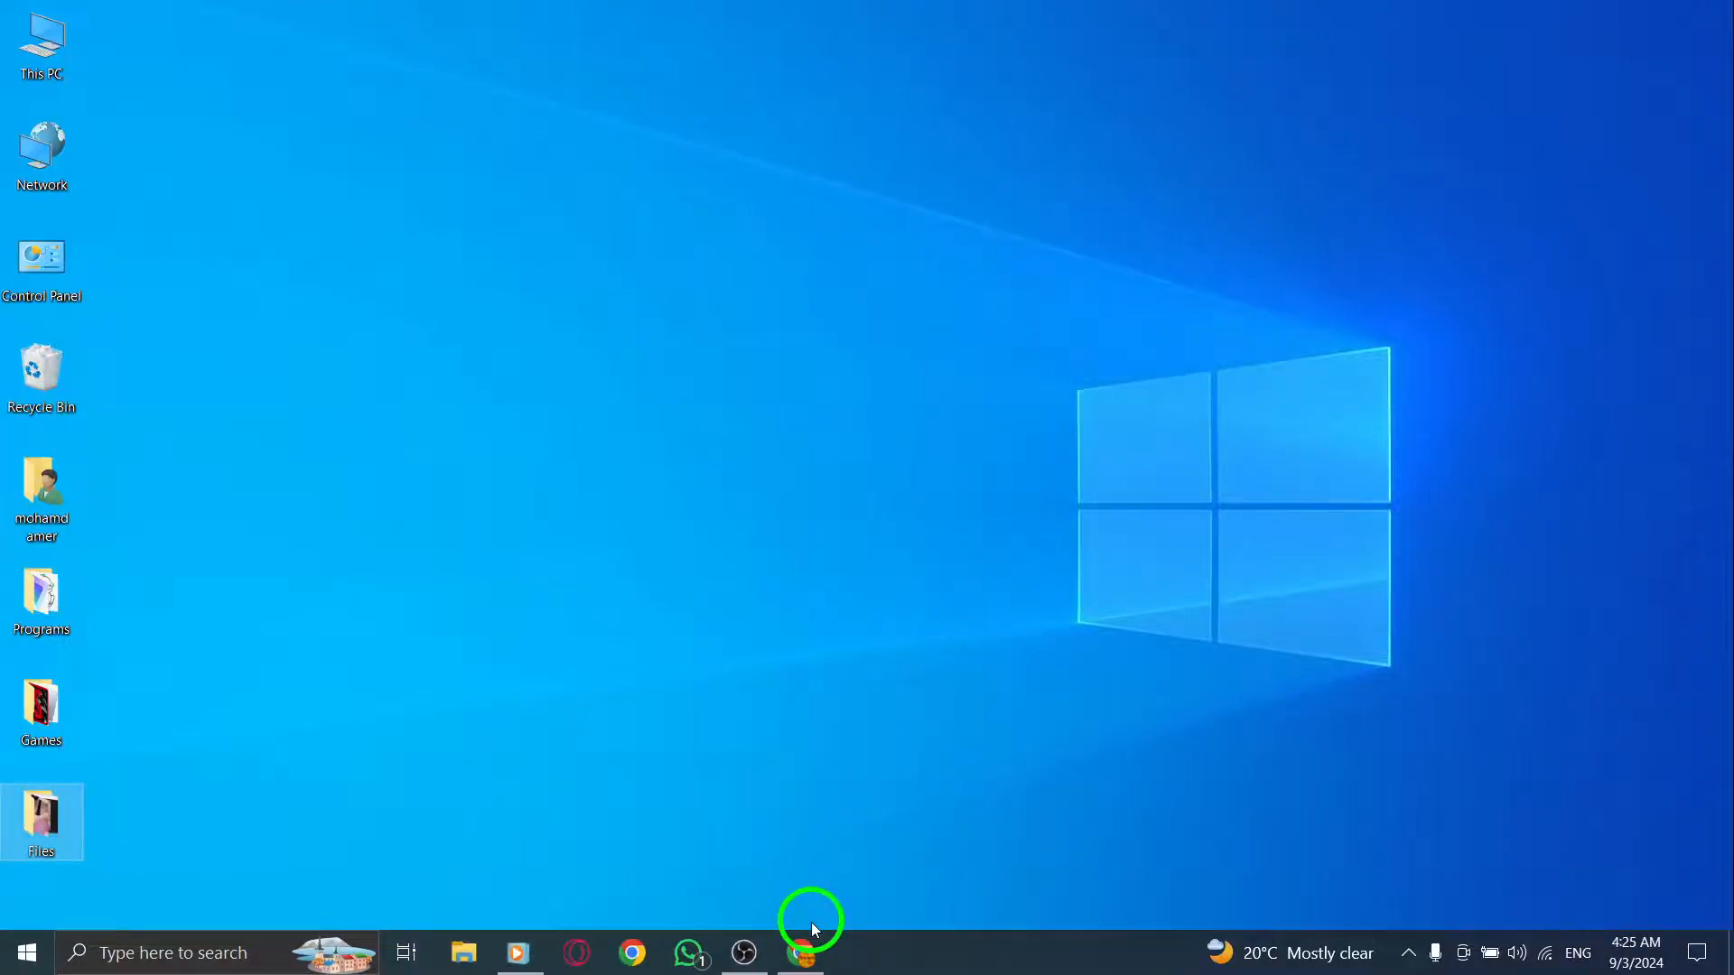
Review Gmail's on-device site data for mail.google.com through the site info cookies panel.
left_click(810, 953)
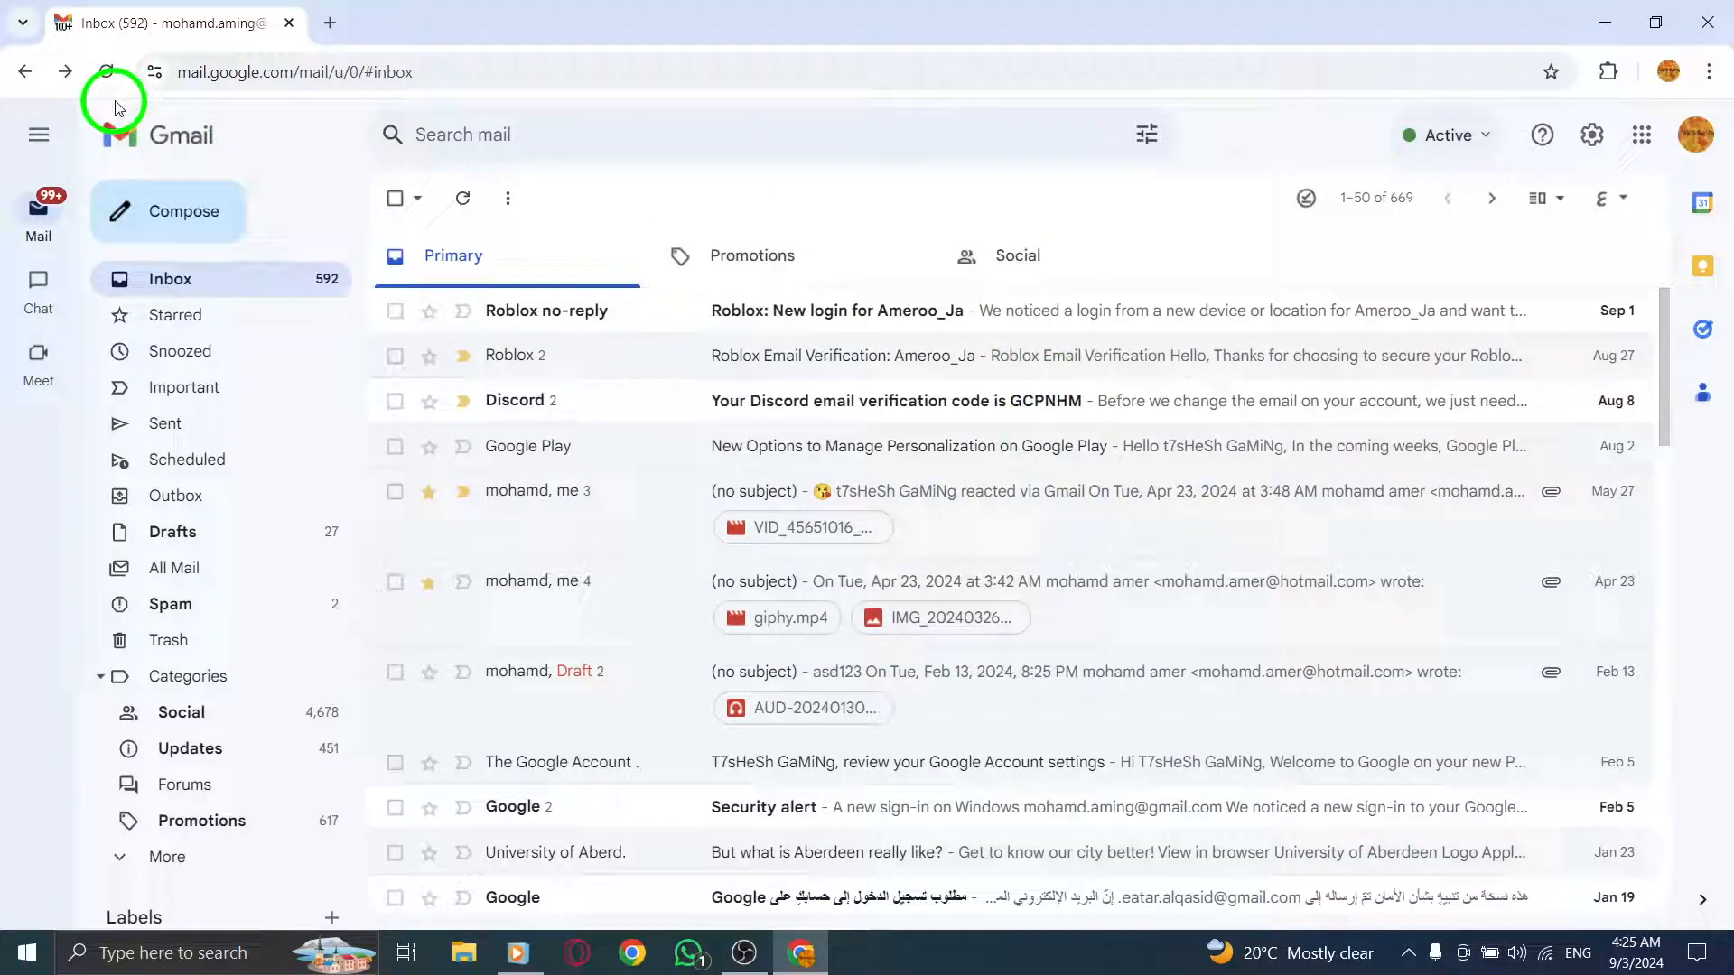
left_click(157, 72)
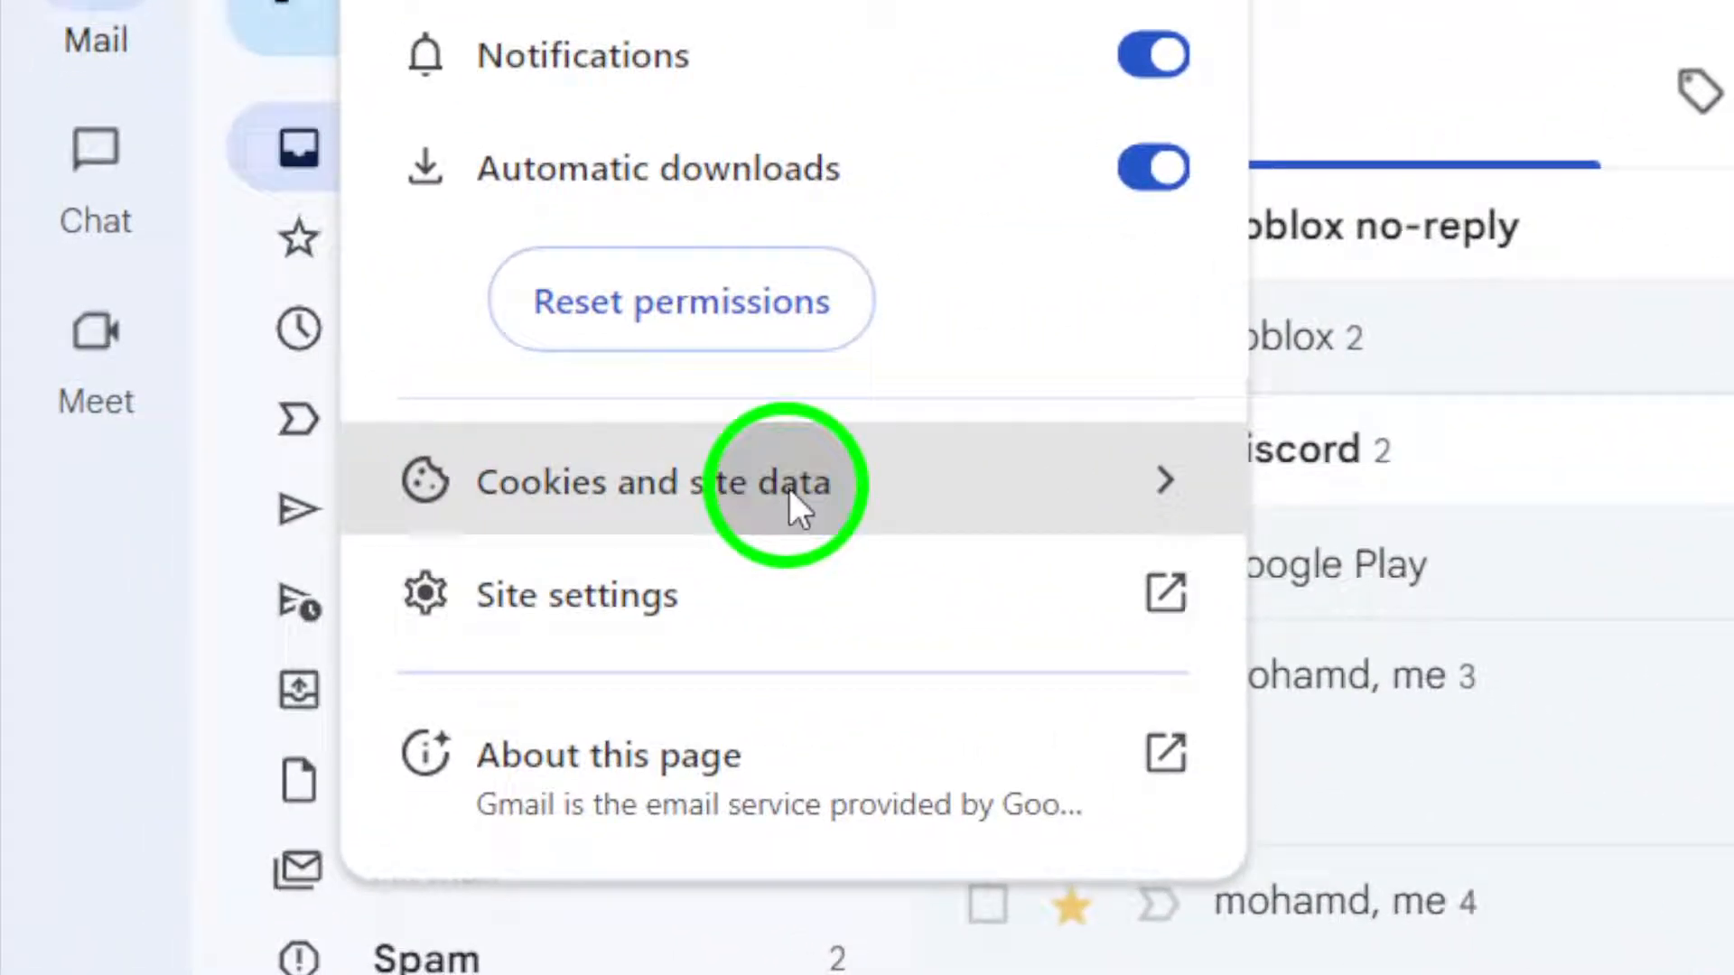
left_click(782, 497)
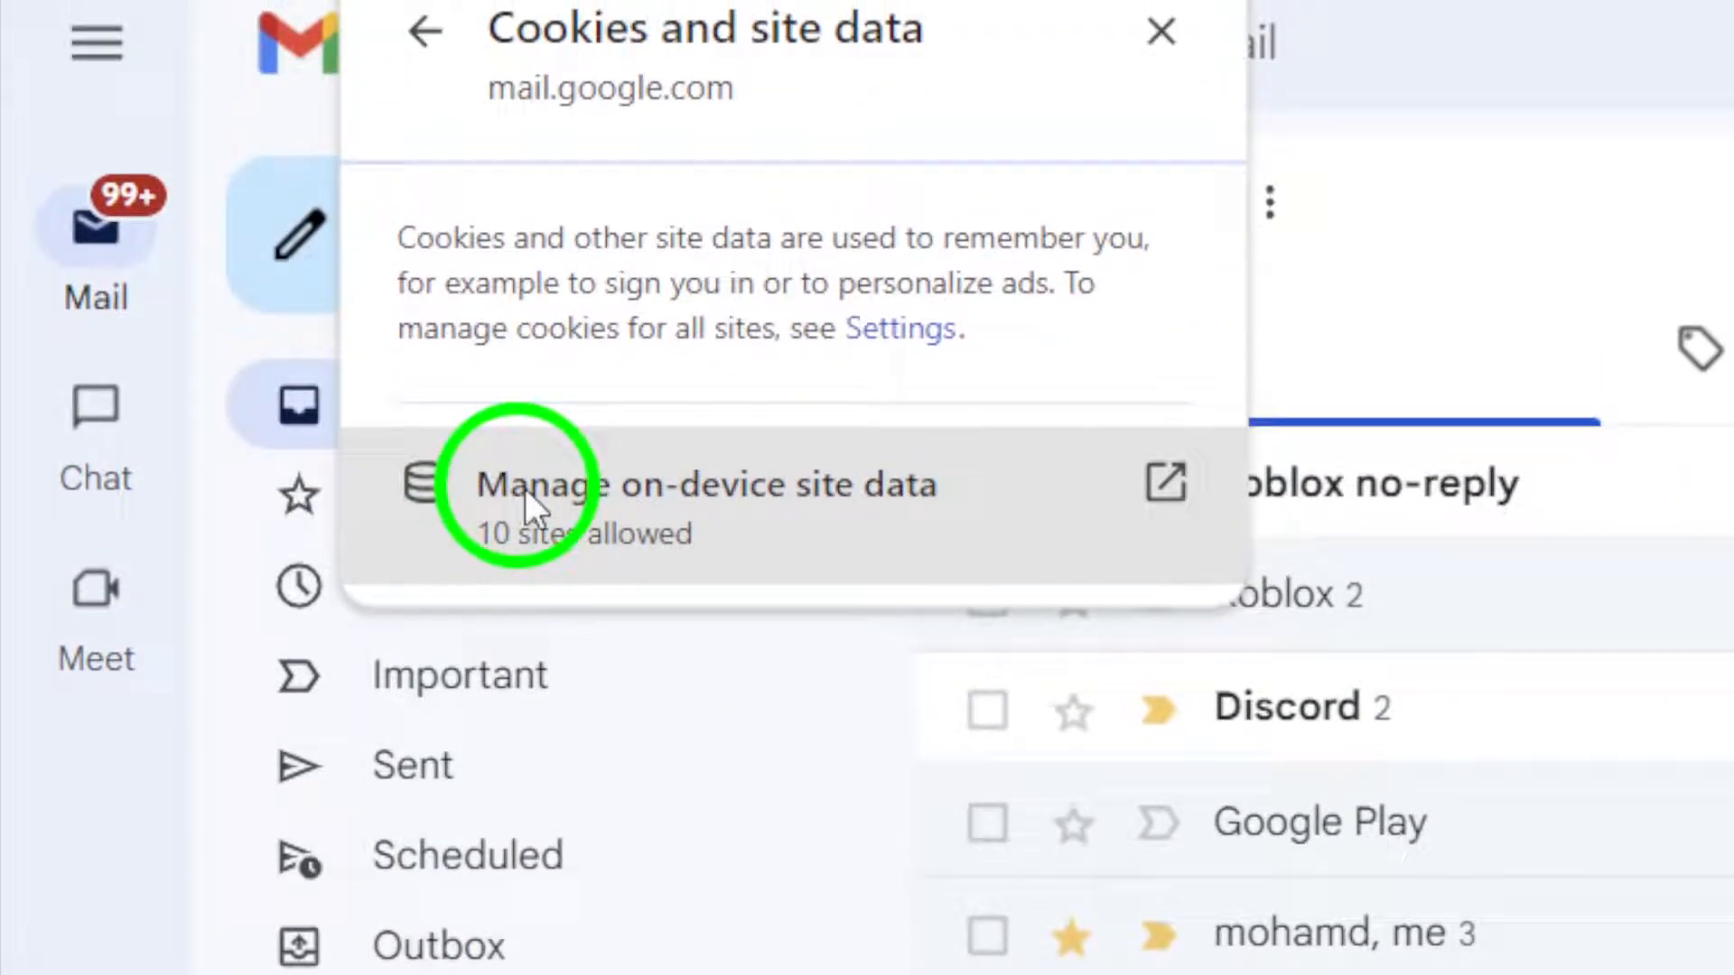
left_click(542, 492)
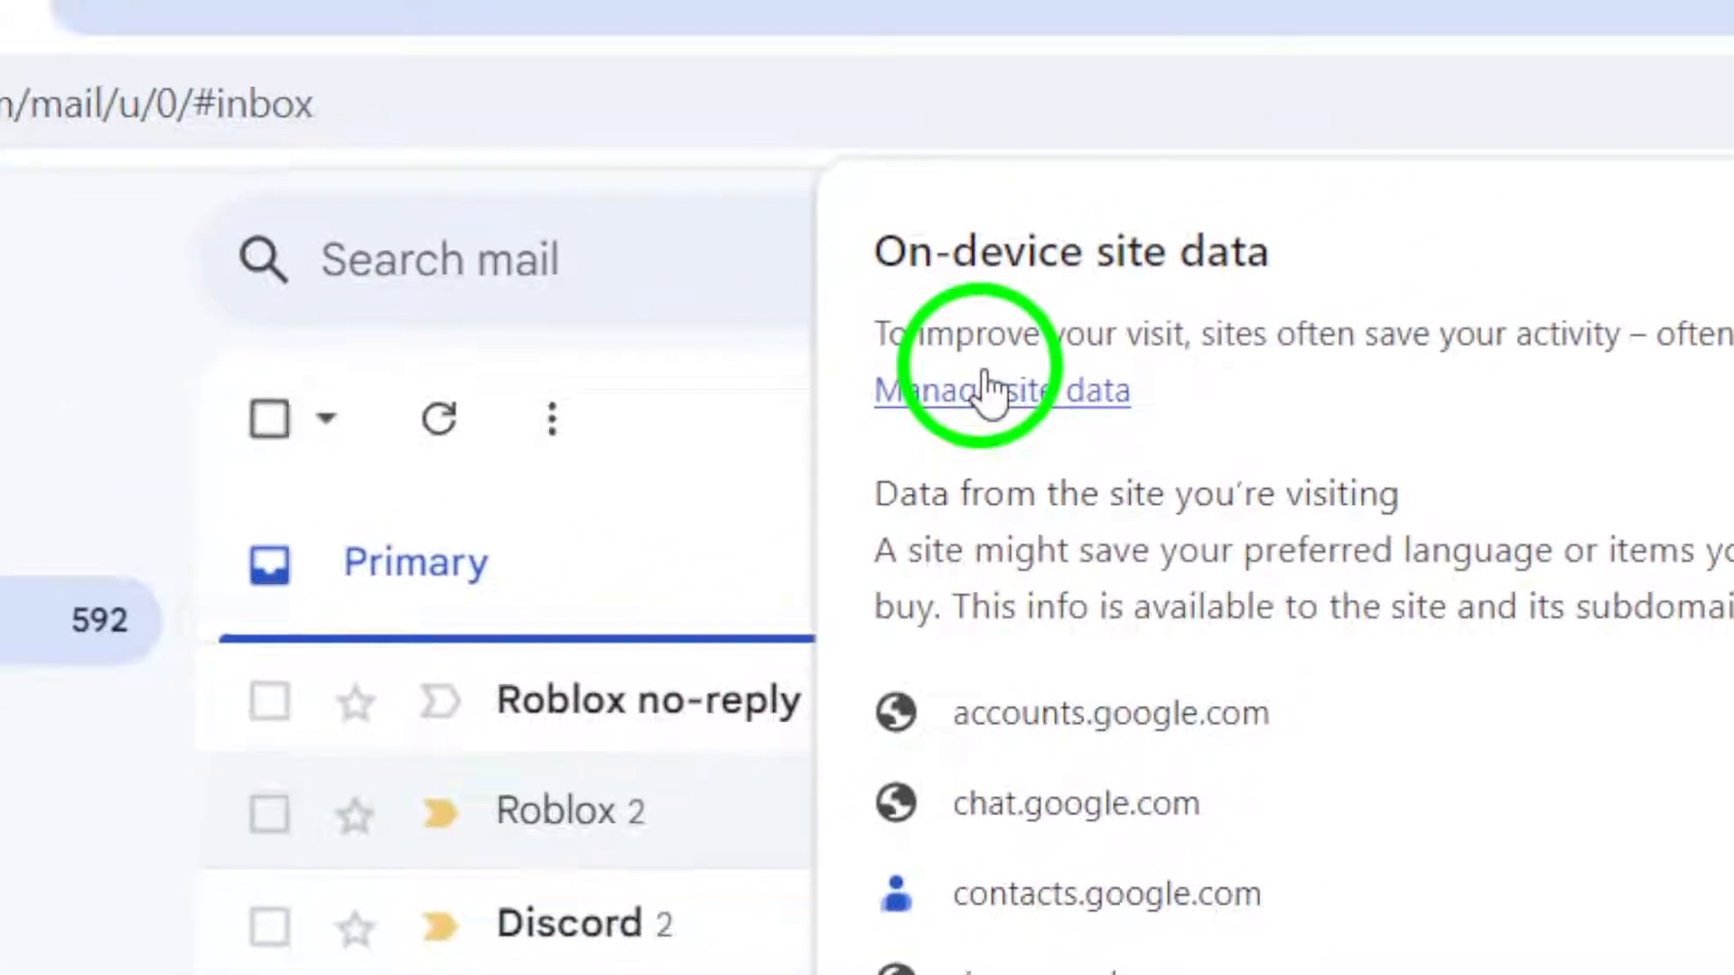
left_click(1001, 391)
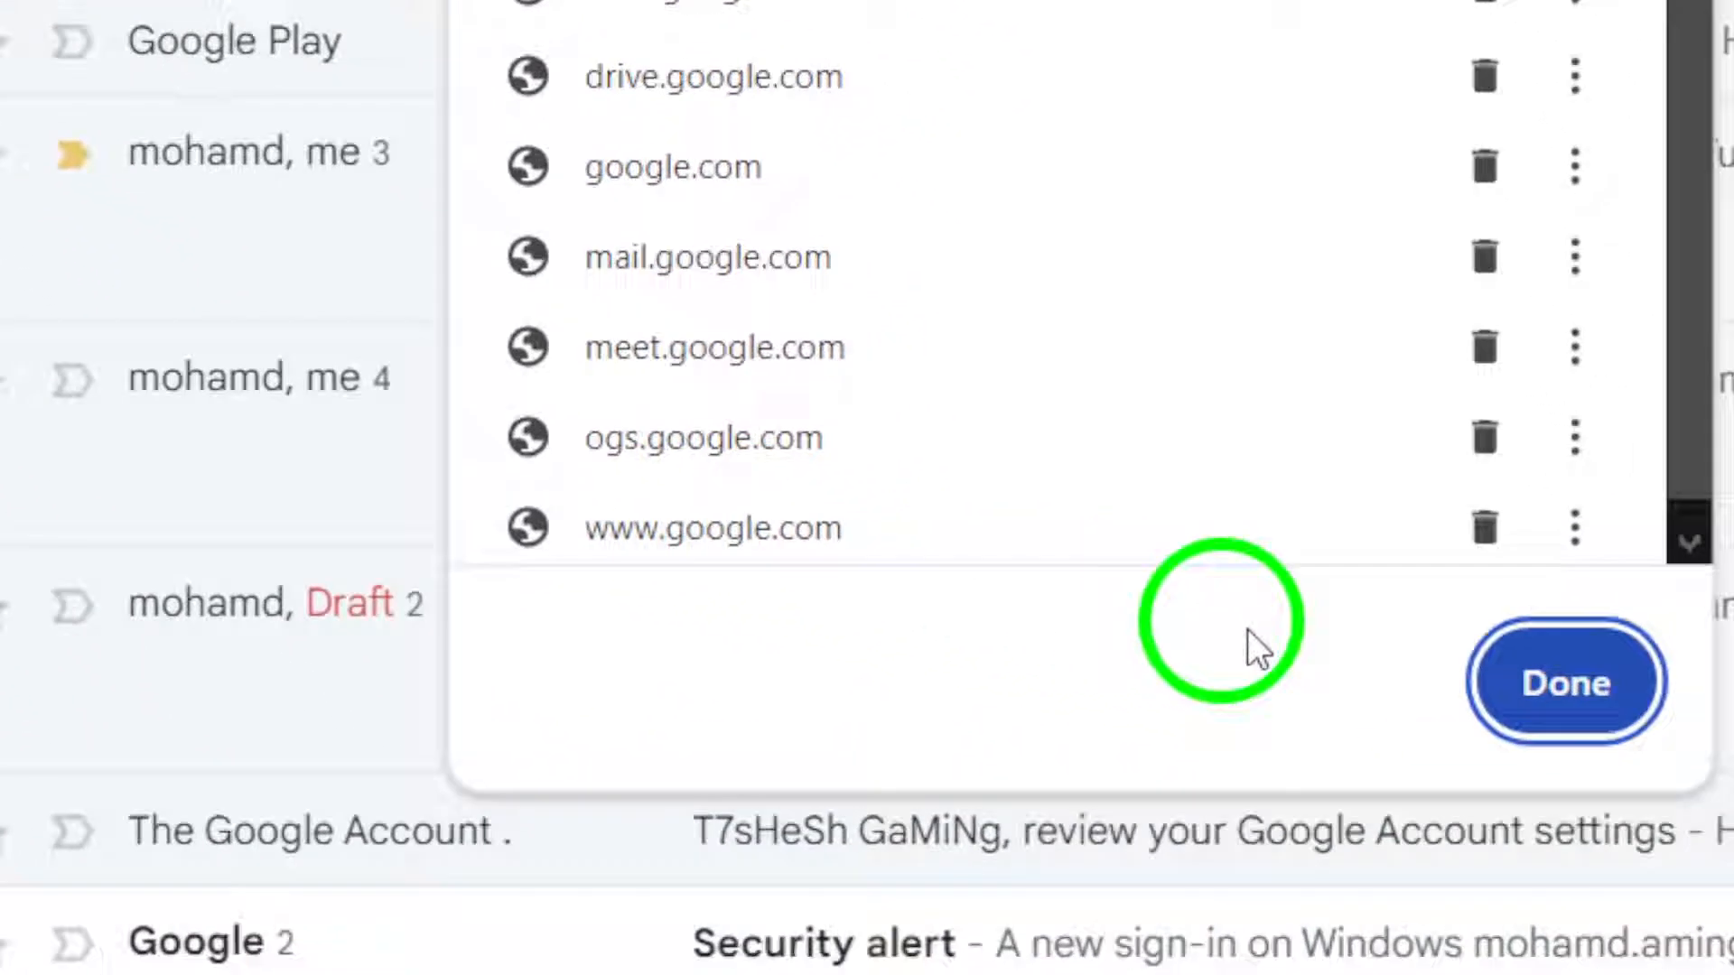
left_click(1566, 683)
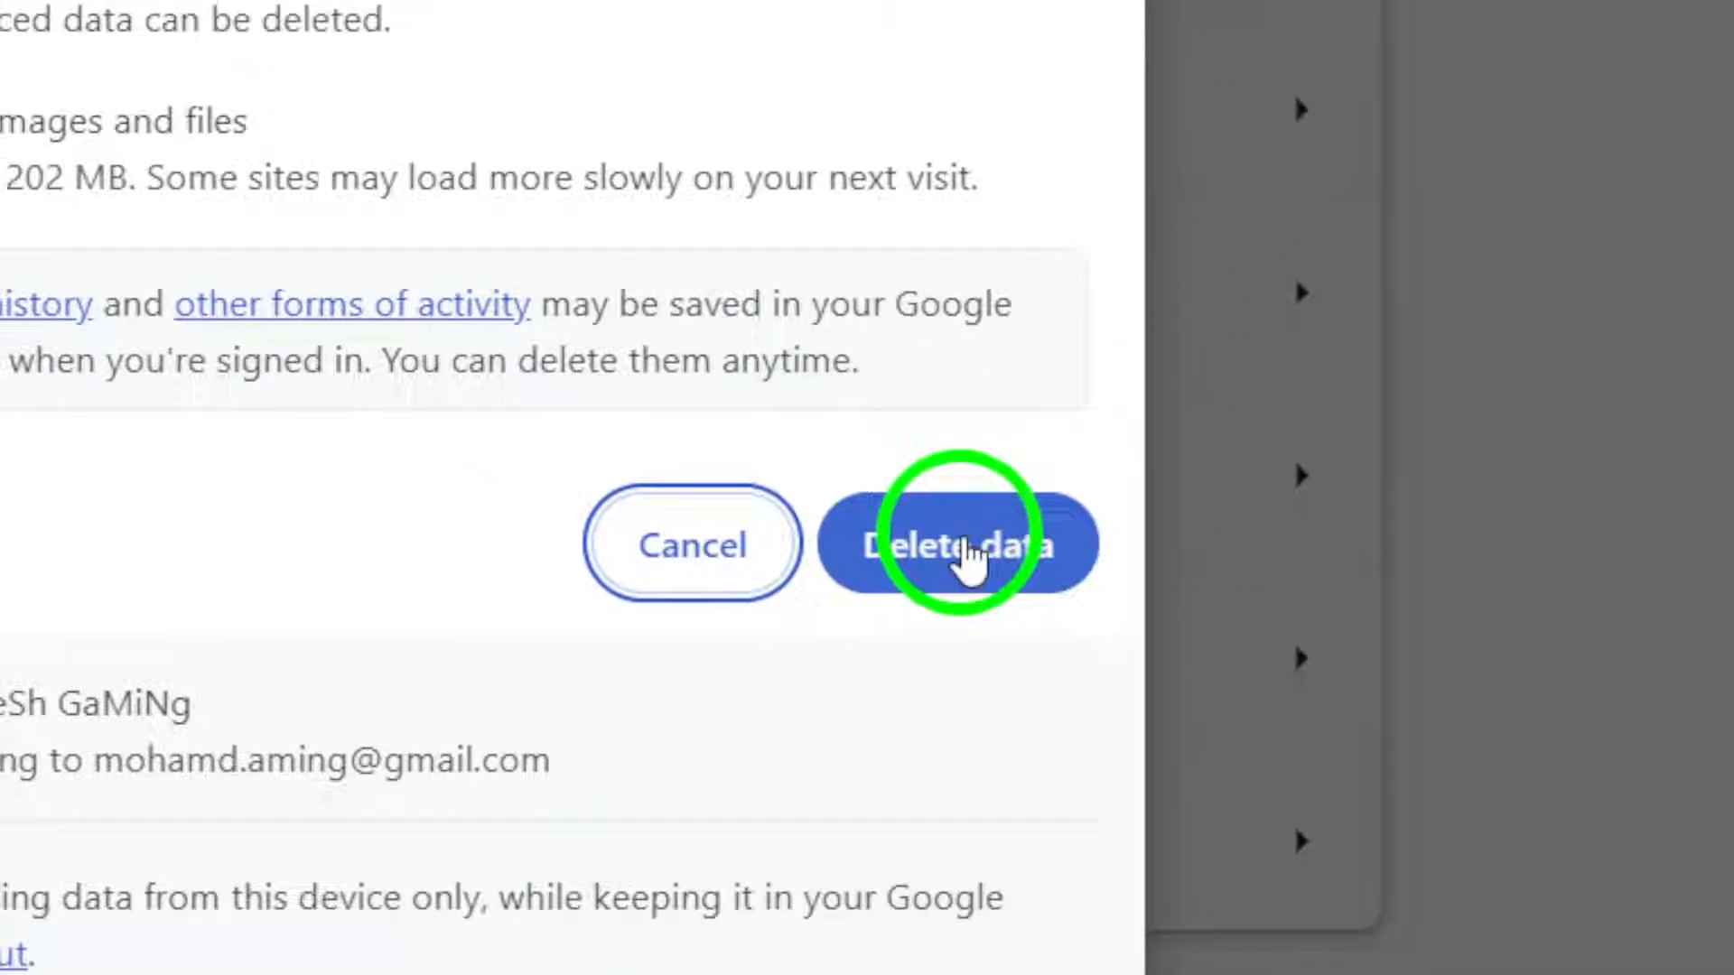
Delete the browsing data, including about 202 MB of cached images and files.
left_click(958, 543)
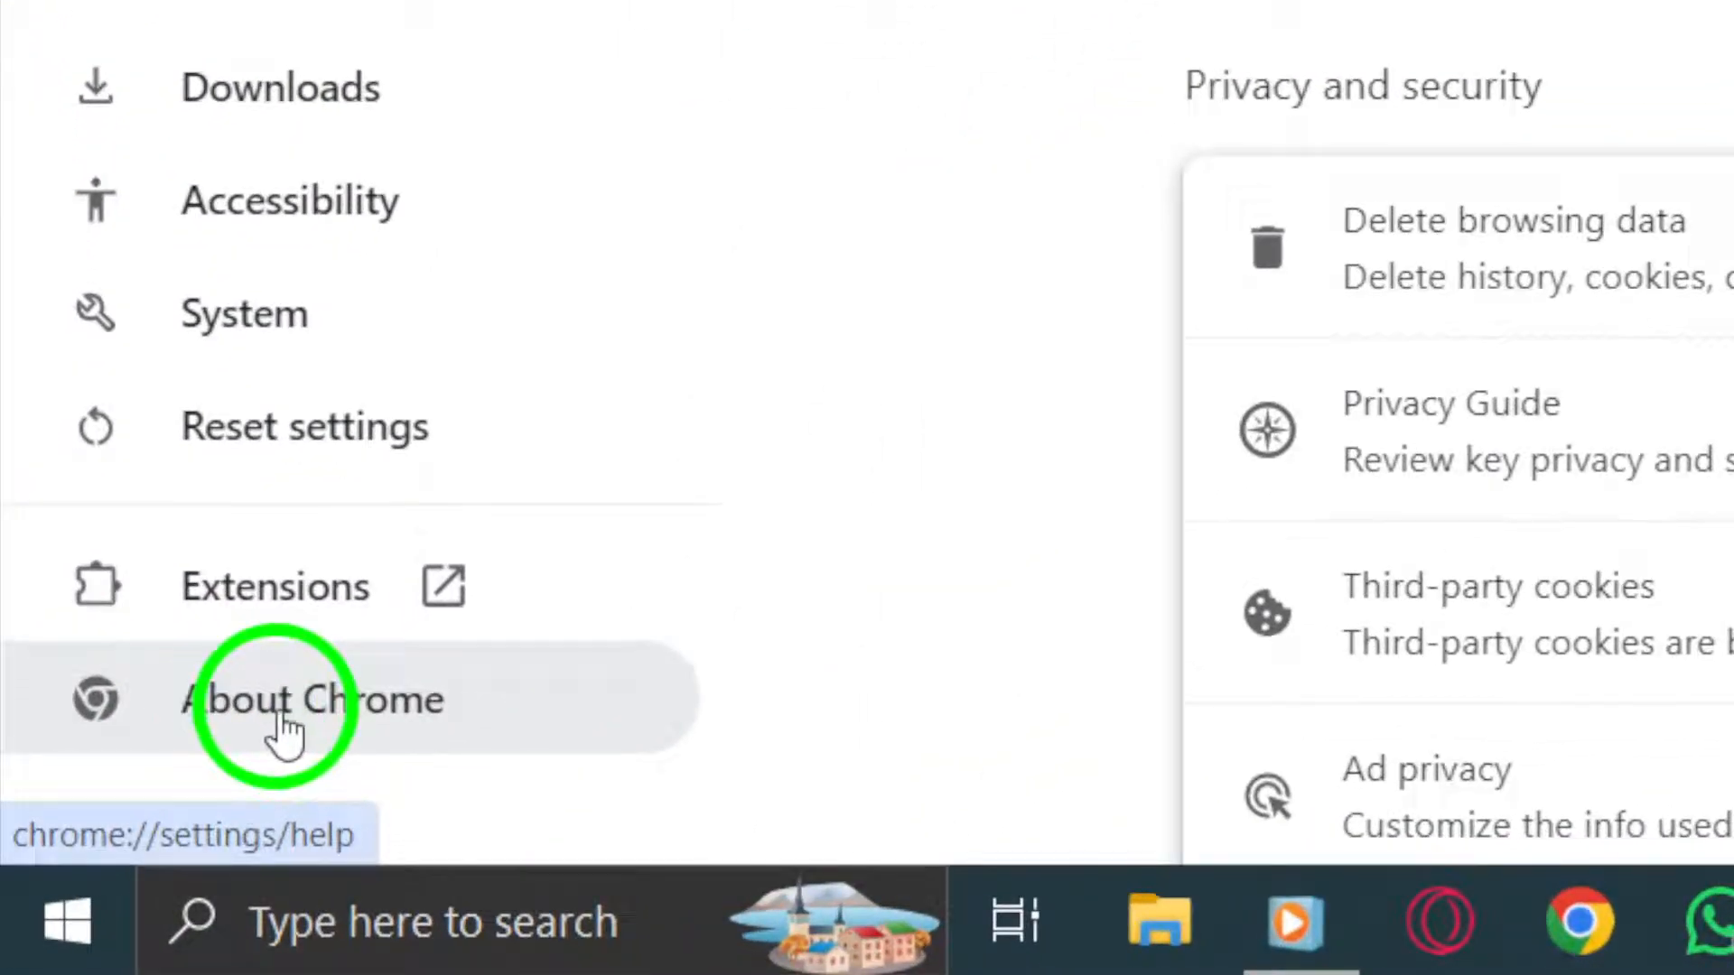
Open About Chrome to confirm version 128 is up to date.
left_click(285, 699)
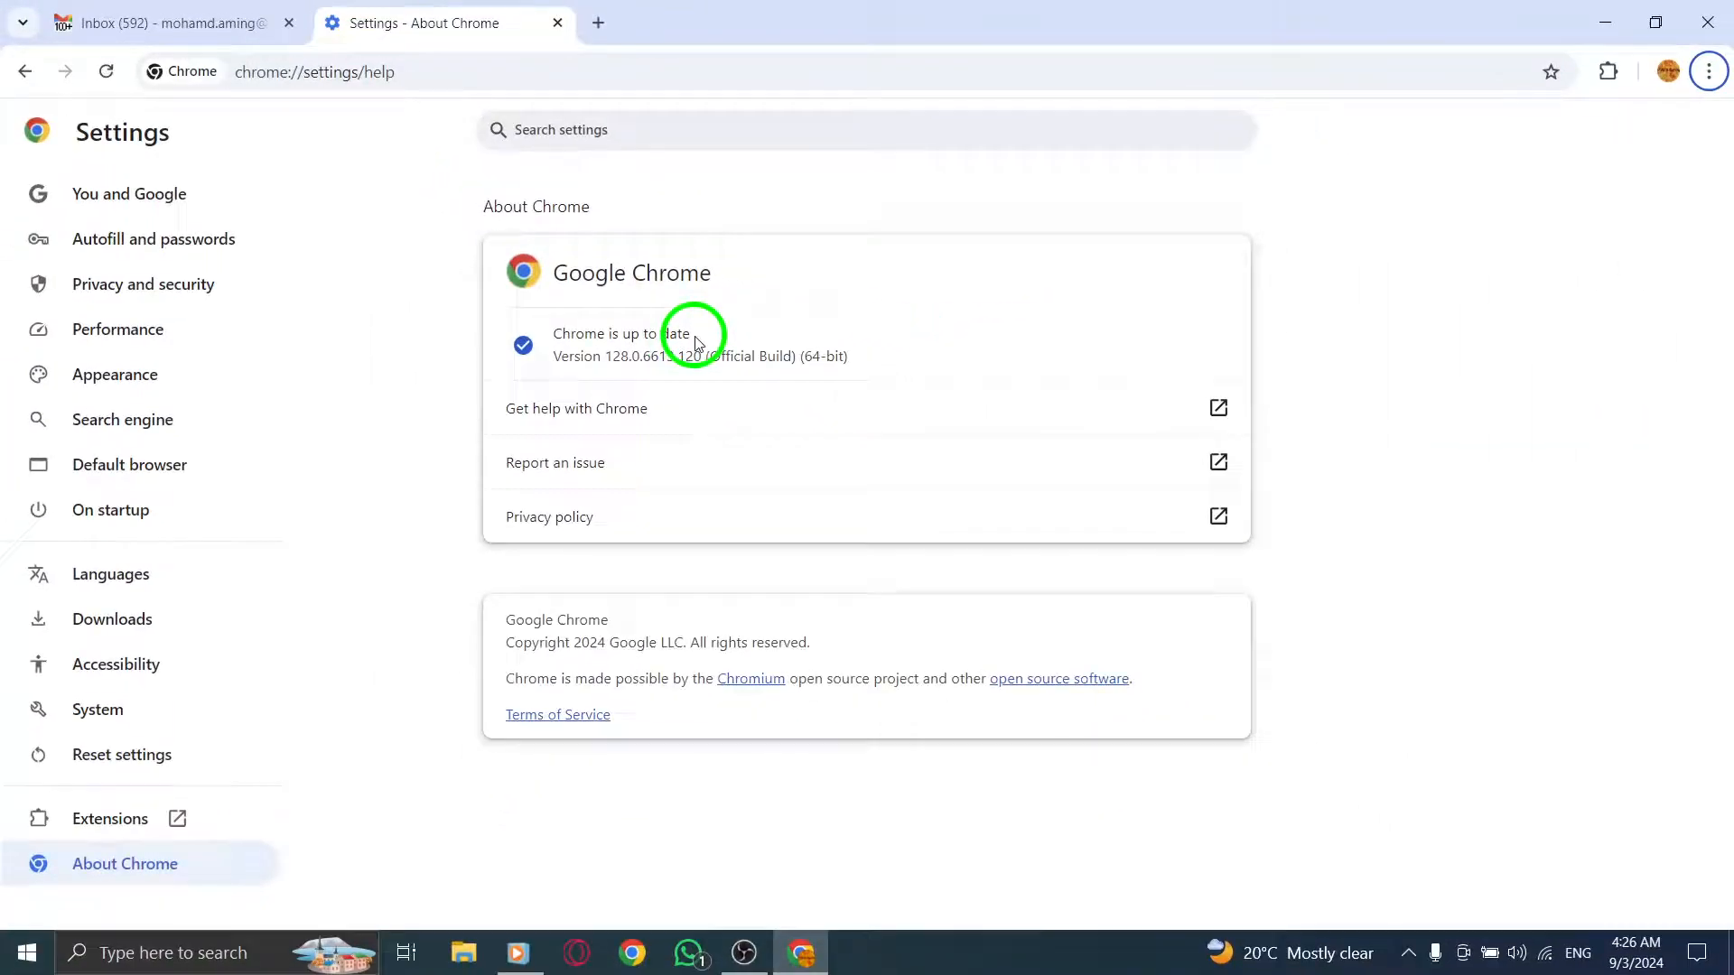
mouse_move(60, 915)
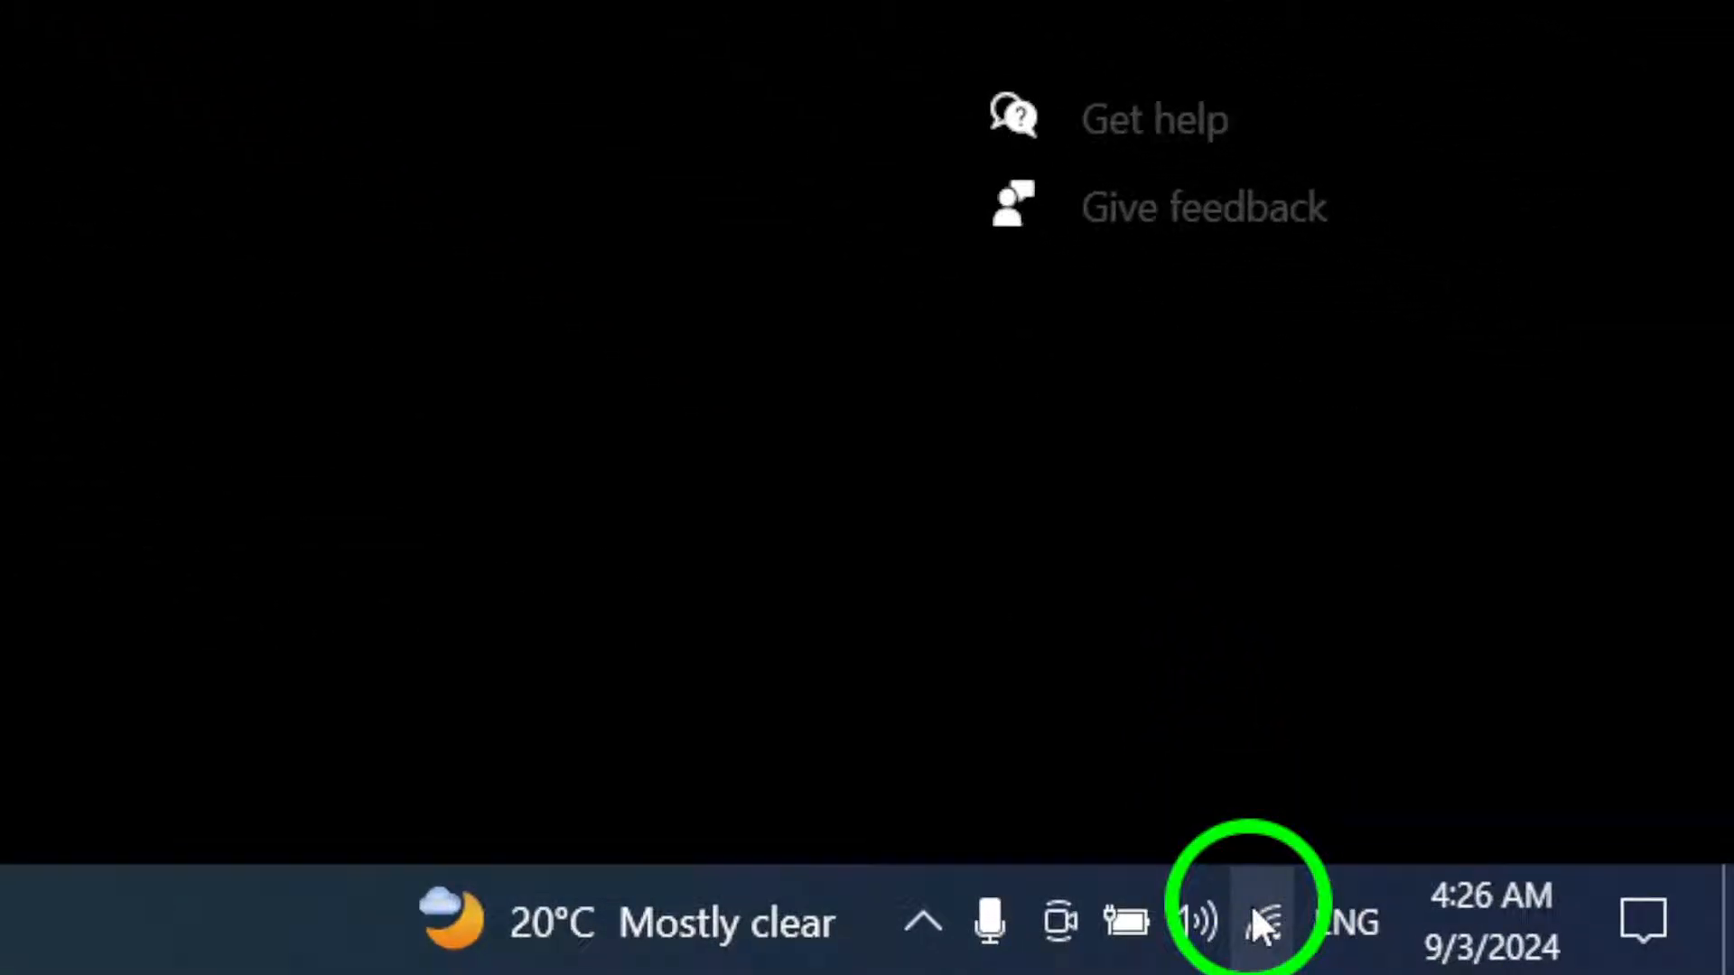
left_click(1257, 923)
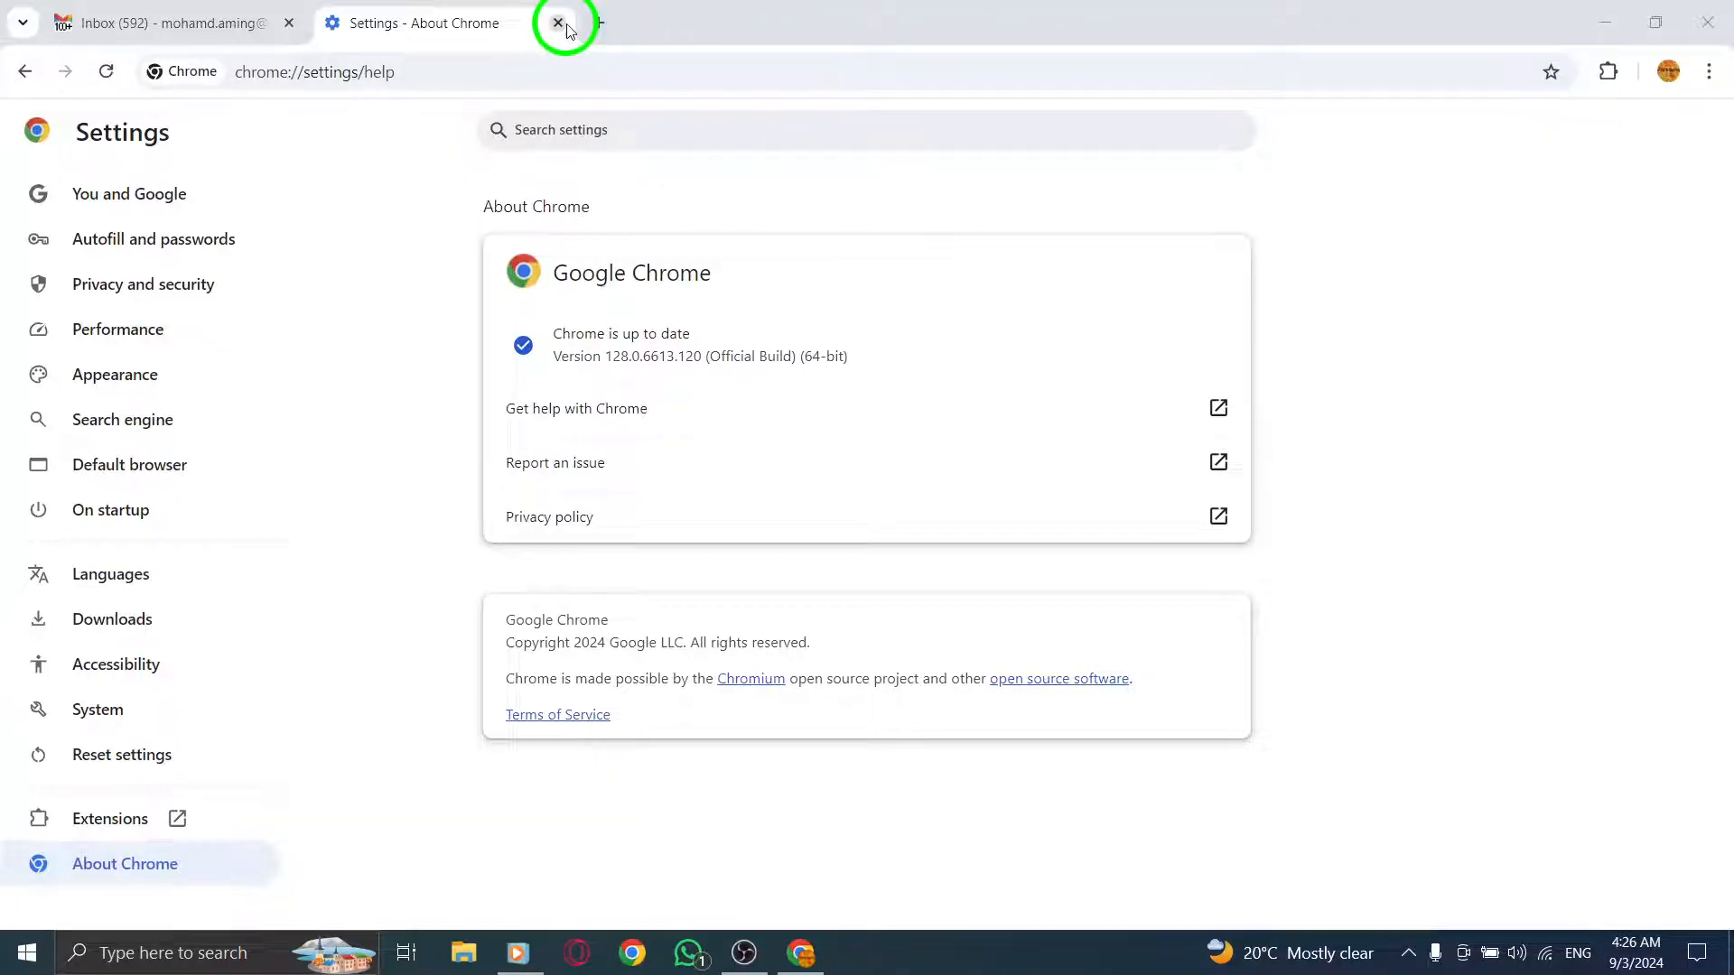
Close the About Chrome settings tab and open the Windows Start menu.
left_click(558, 22)
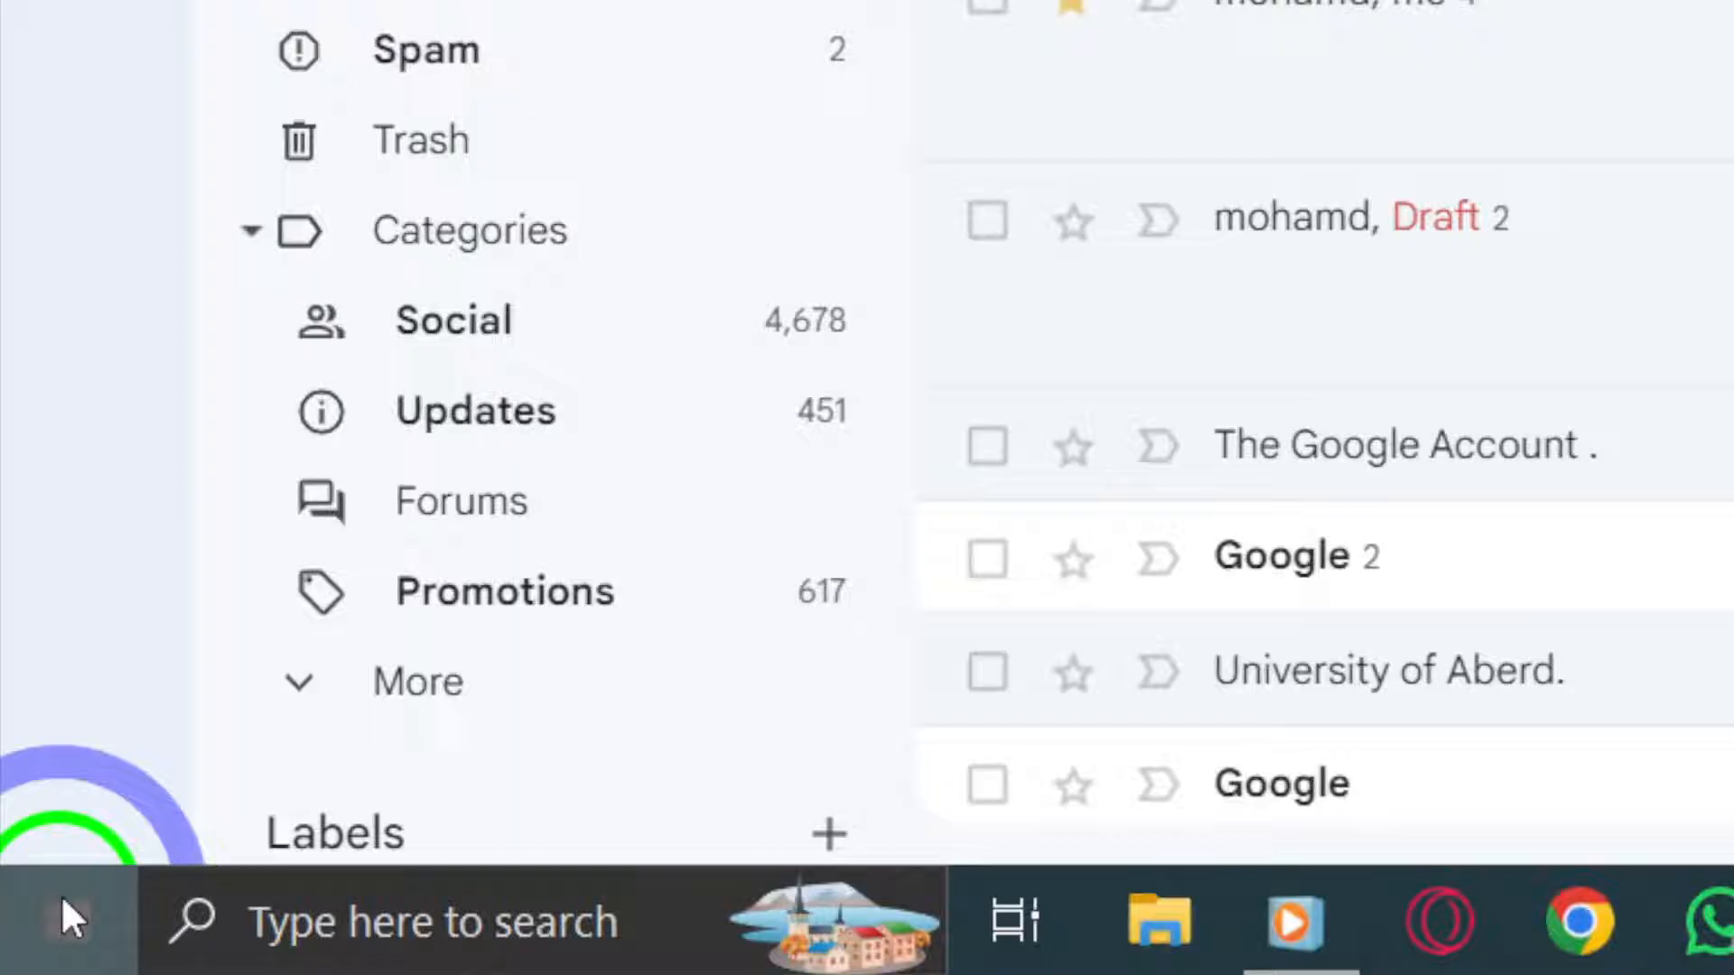
left_click(56, 926)
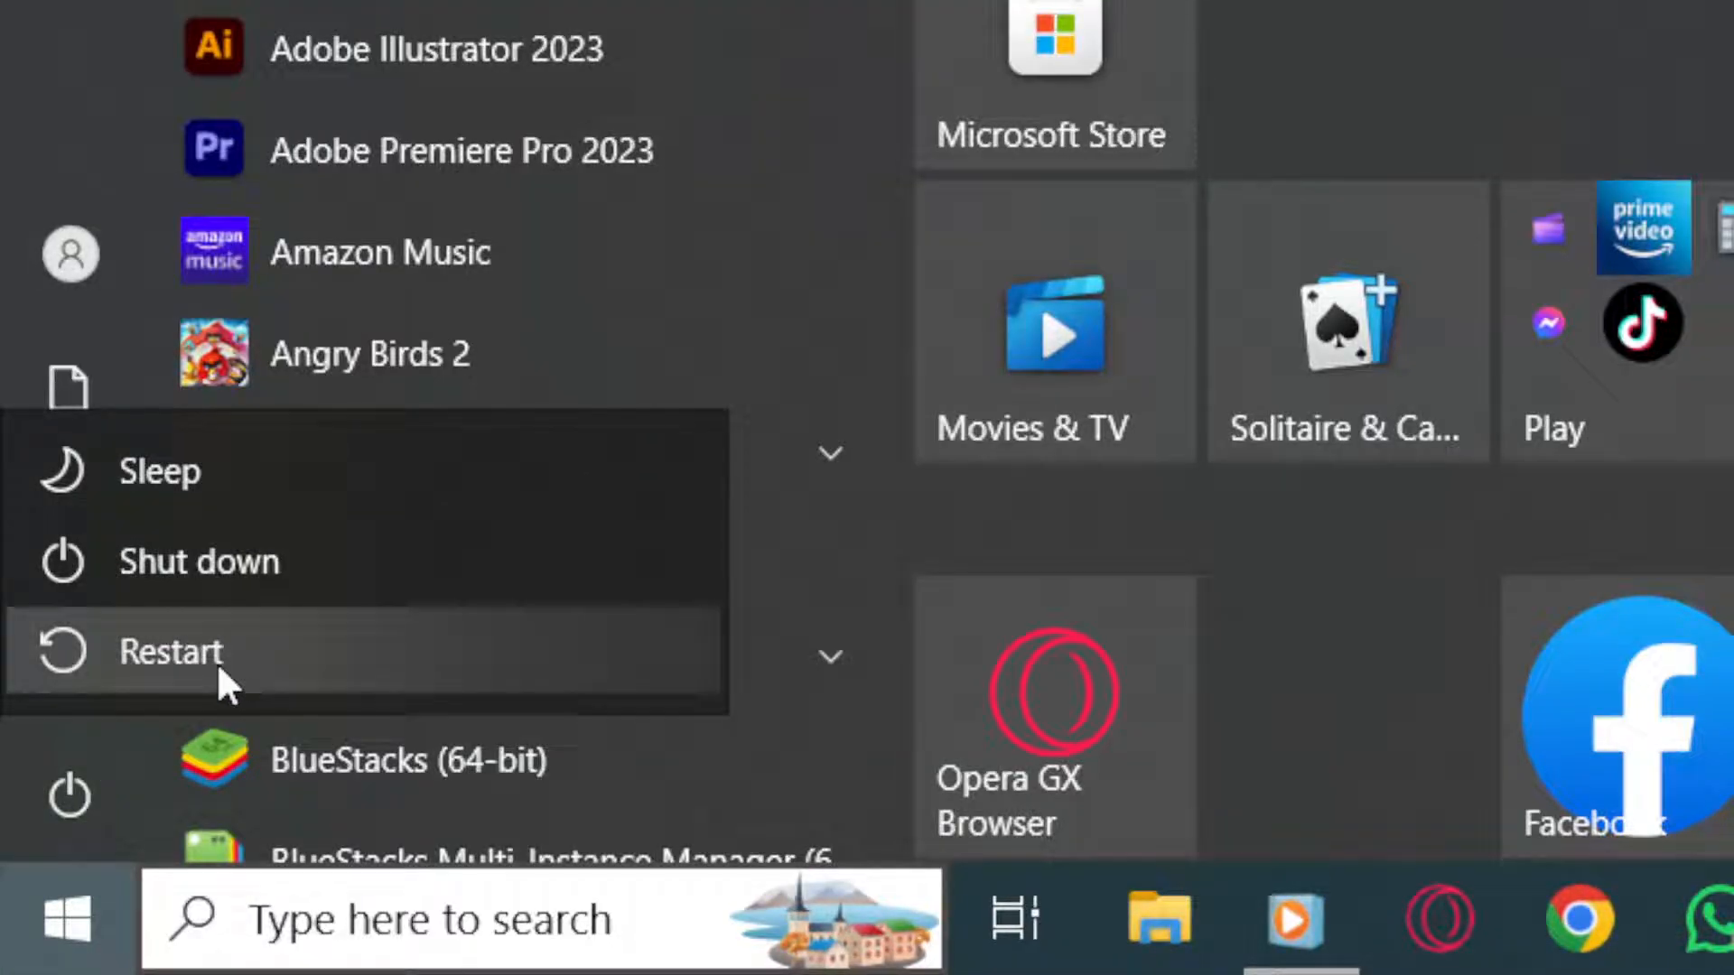